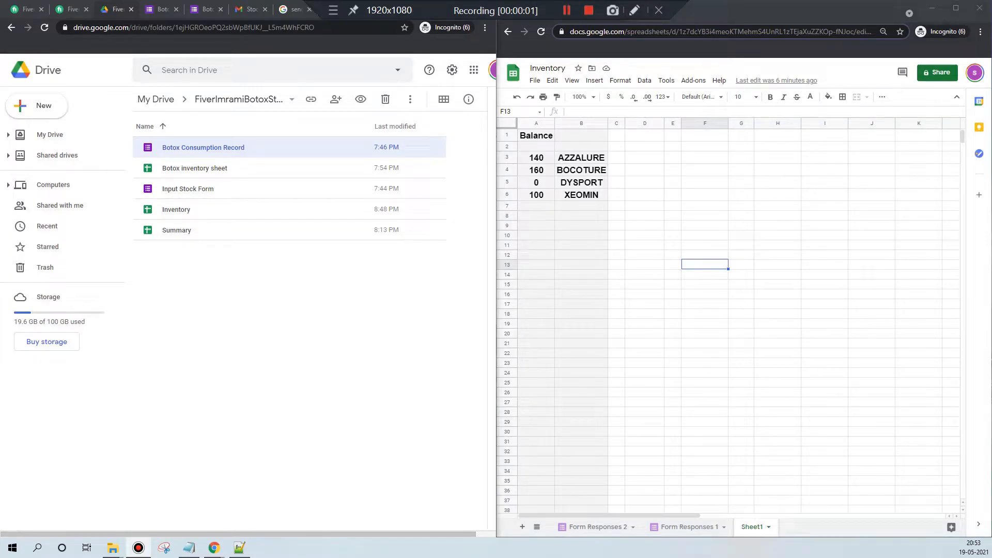
Step: Close the leftover Botox form tabs, leaving the FiverImramiBotoxStock Drive folder in view
{"action": "left_click", "coordinate": [372, 10]}
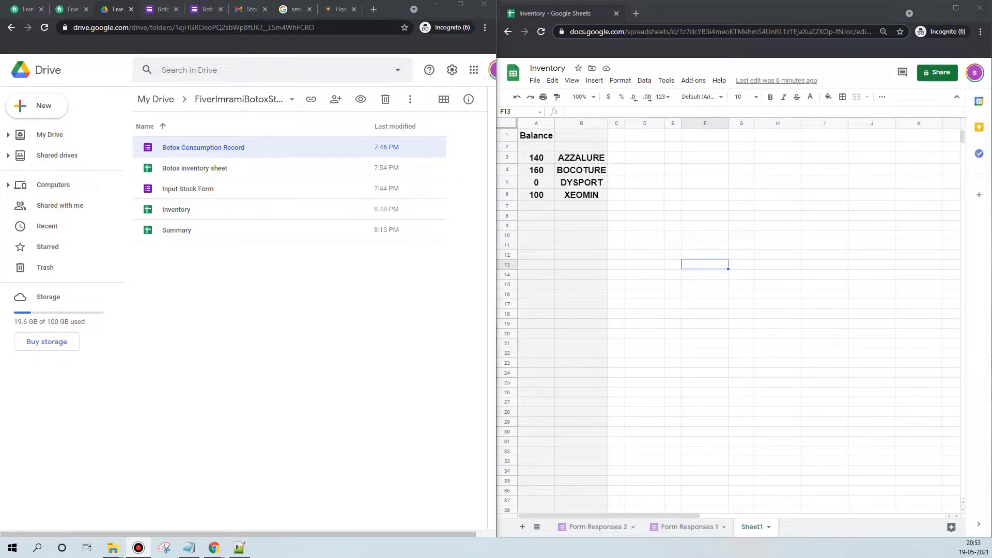
{"action": "mouse_move", "coordinate": [556, 332]}
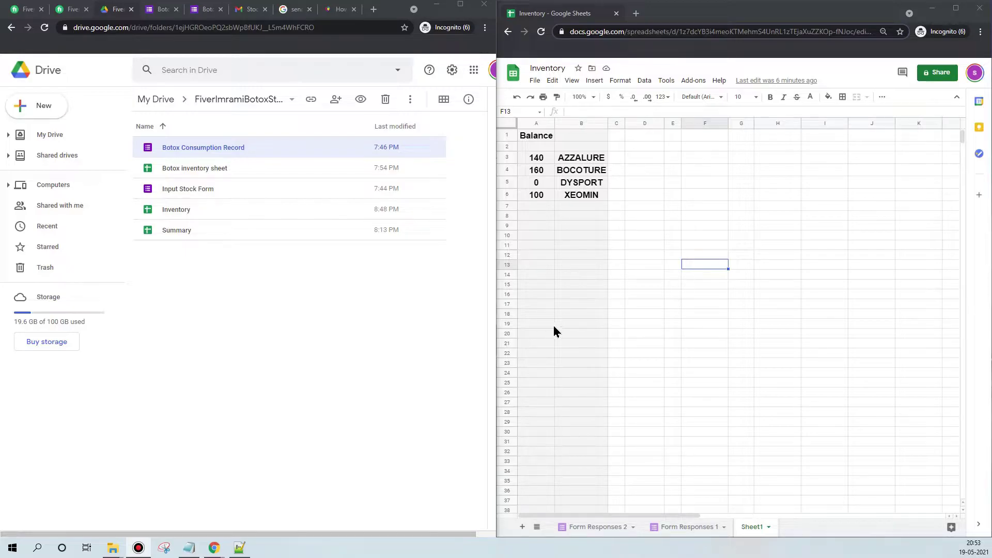
{"action": "mouse_move", "coordinate": [554, 361]}
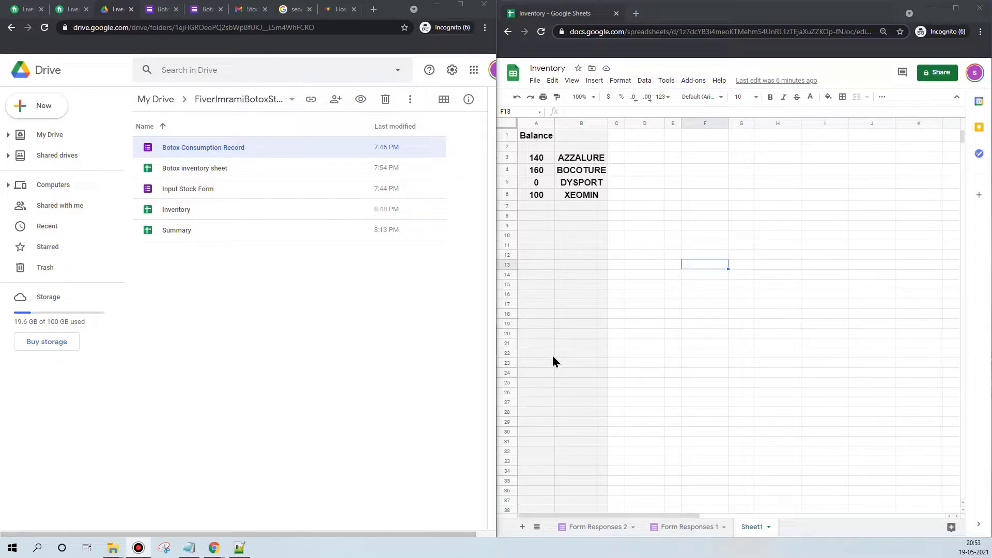
{"action": "left_click", "coordinate": [262, 247]}
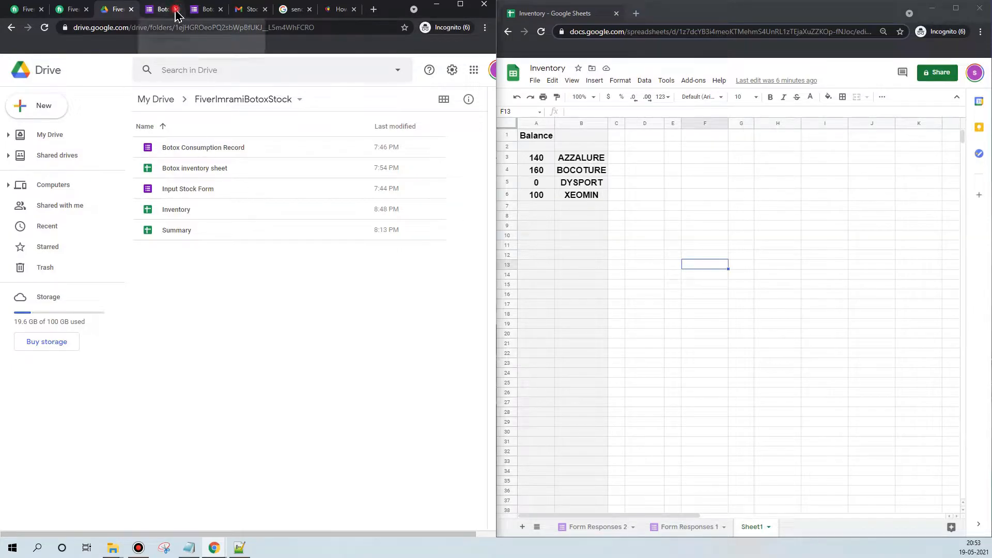
{"action": "left_click", "coordinate": [189, 189]}
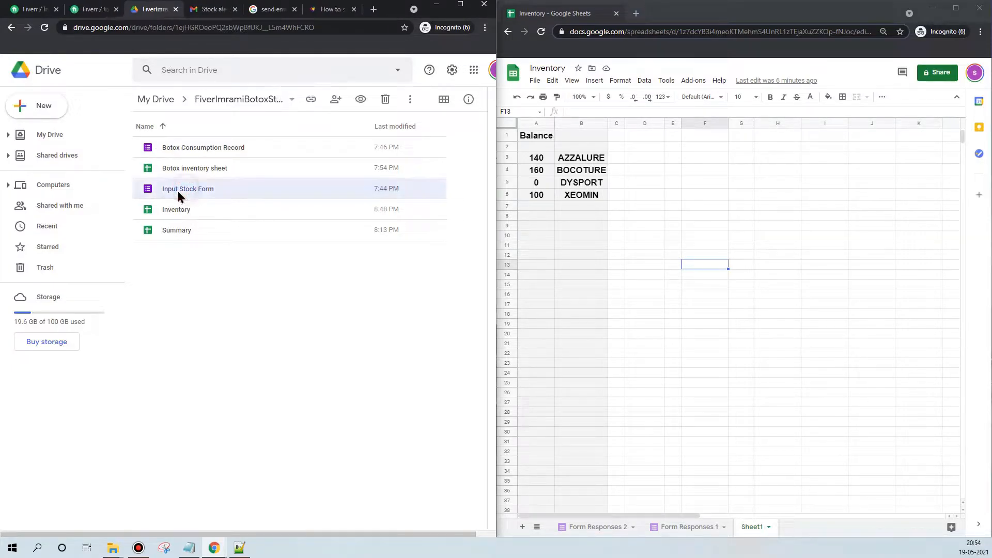
Step: Submit an Input Stock Form response adding 100 XEOMIN vials, raising its balance to 200
{"action": "double_click", "coordinate": [188, 188]}
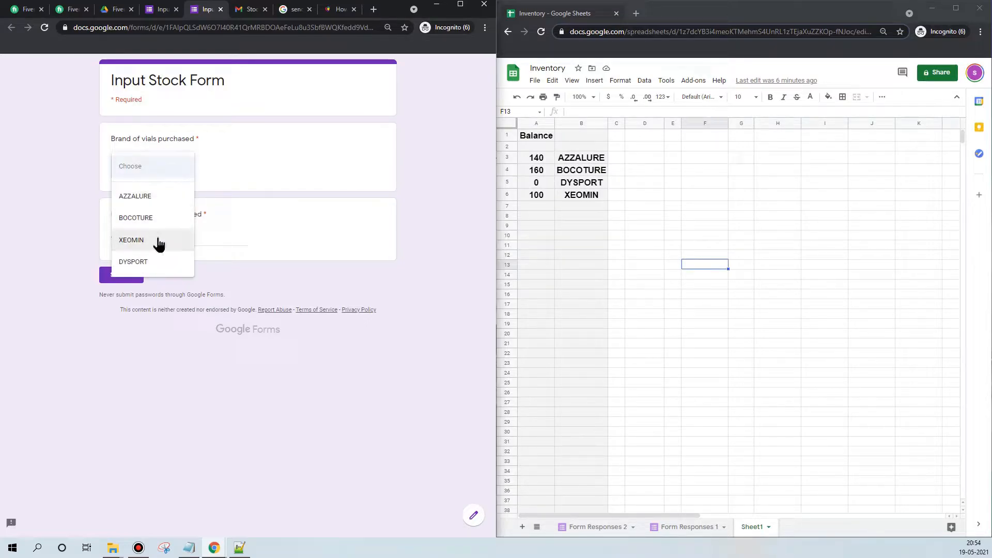
{"action": "left_click", "coordinate": [131, 240]}
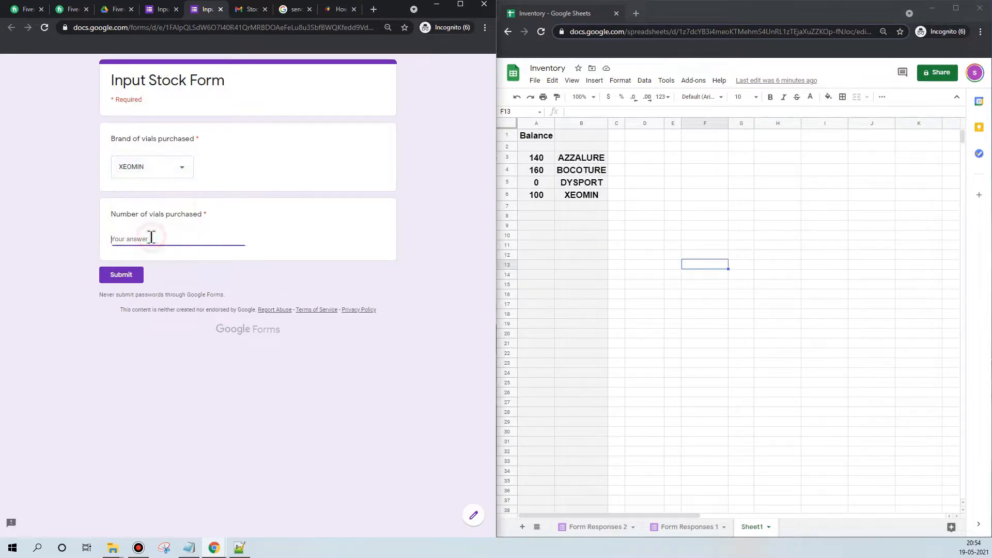
{"action": "type", "text": "100"}
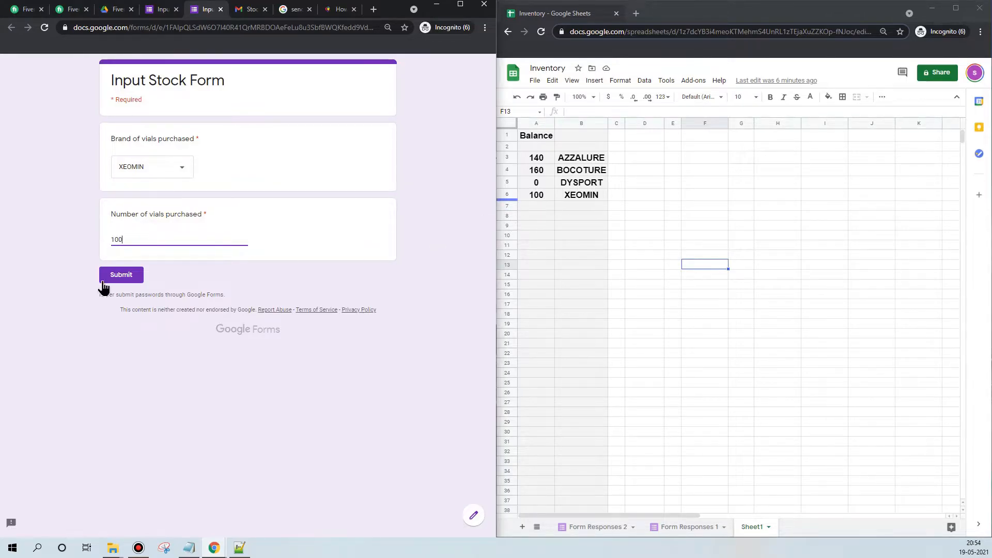
{"action": "left_click", "coordinate": [121, 274]}
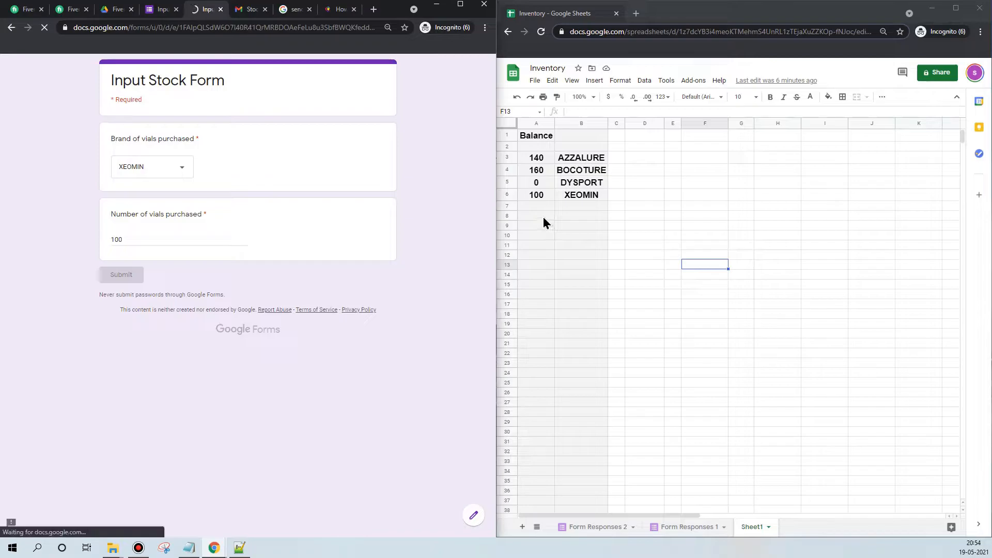
{"action": "left_click", "coordinate": [121, 274]}
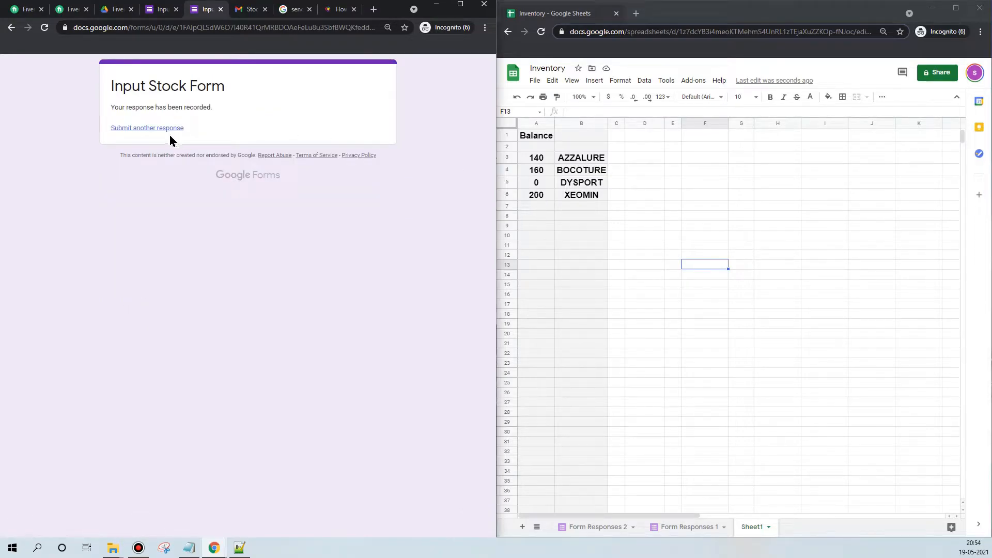
Step: Submit another stock response adding 100 DYSPORT vials, bringing its balance to 100
{"action": "left_click", "coordinate": [147, 128]}
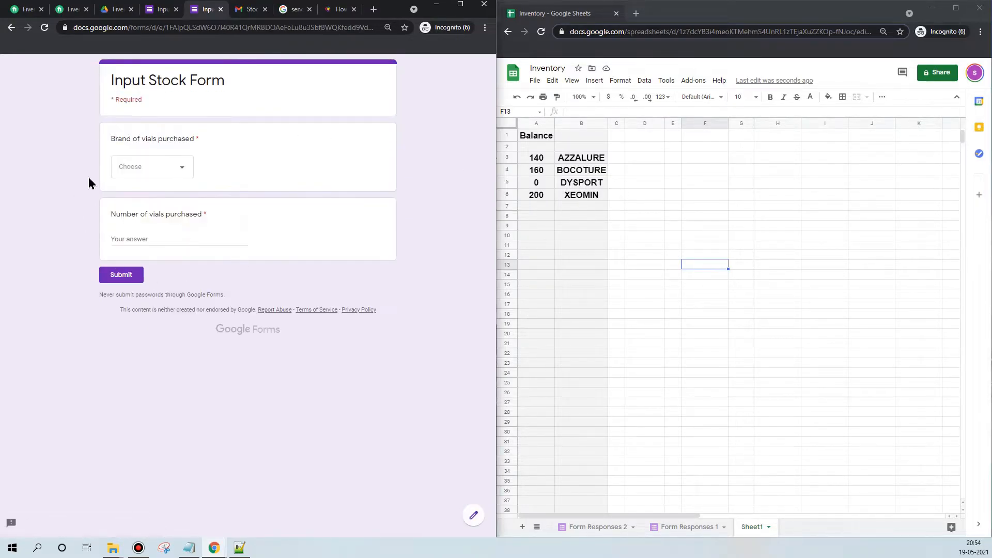
{"action": "left_click", "coordinate": [151, 166]}
{"action": "type", "text": "10"}
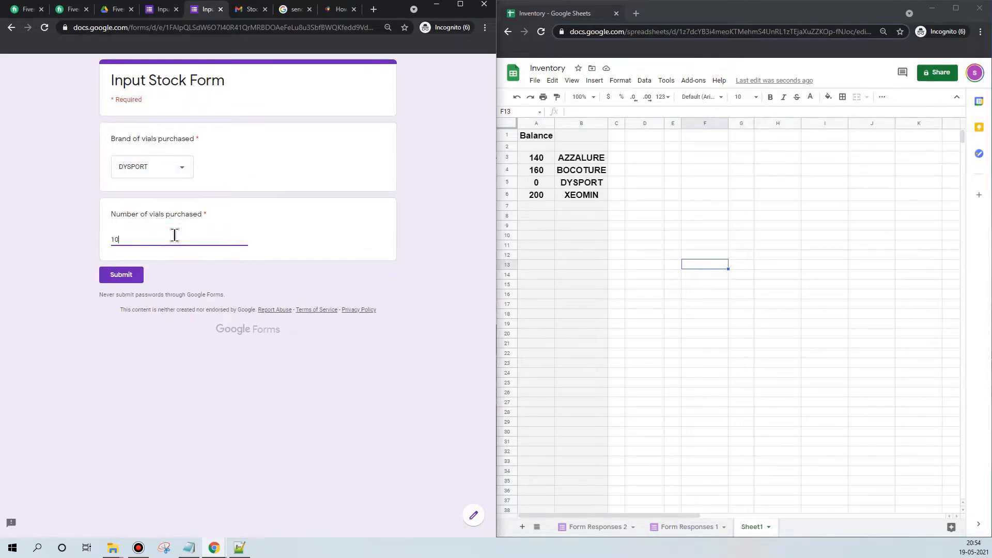
{"action": "left_click", "coordinate": [120, 275]}
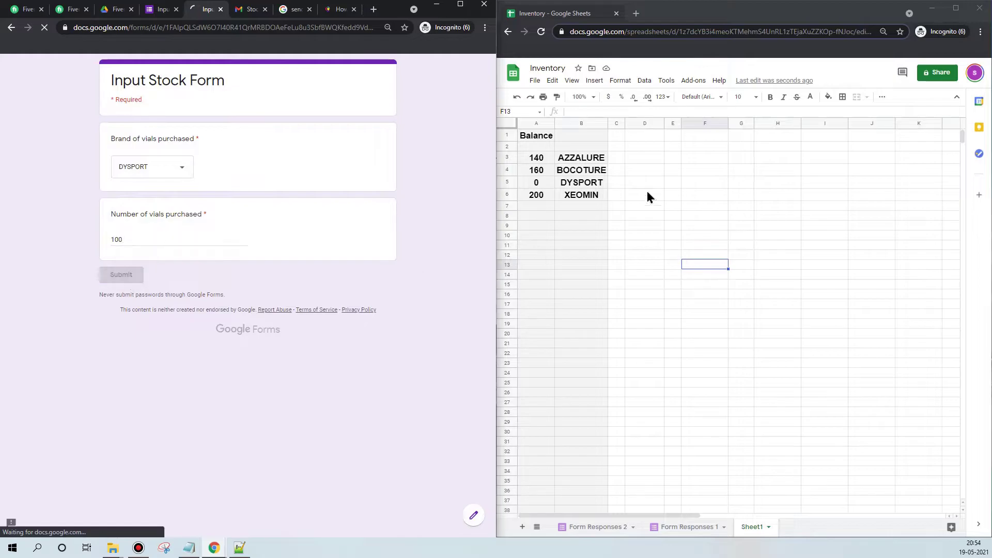
{"action": "left_click", "coordinate": [121, 274]}
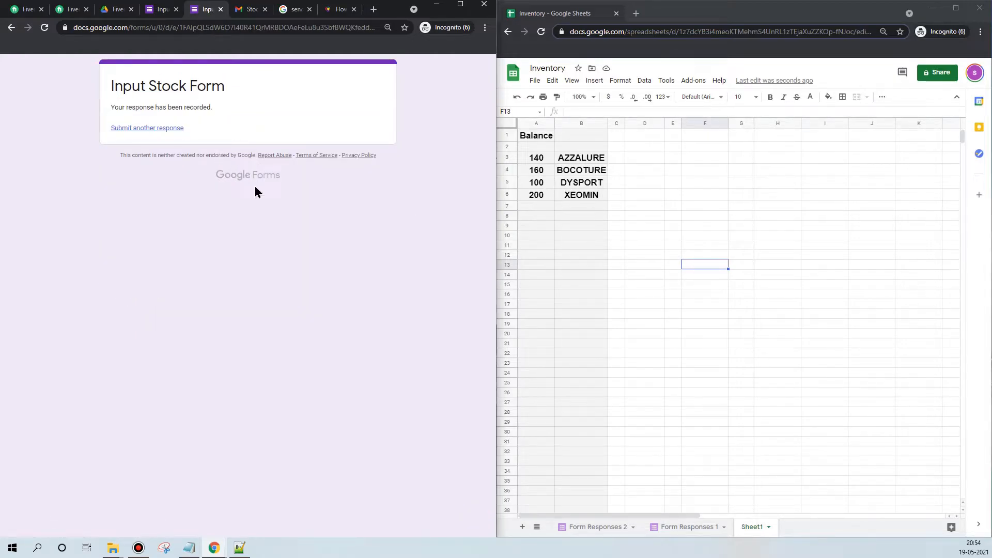
{"action": "left_click", "coordinate": [115, 10]}
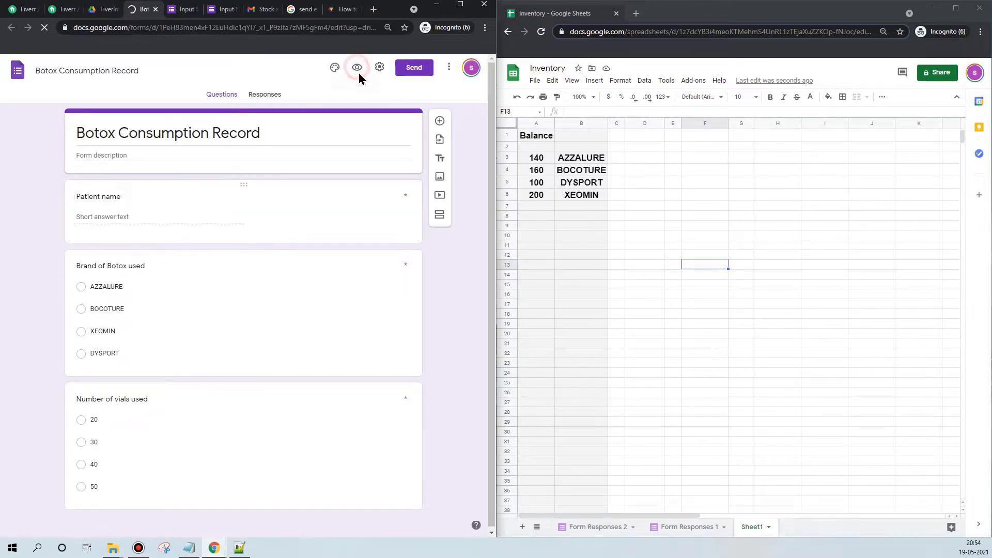
Step: Record patient name1 consuming 30 DYSPORT vials in the Botox Consumption Record form
{"action": "left_click", "coordinate": [356, 67]}
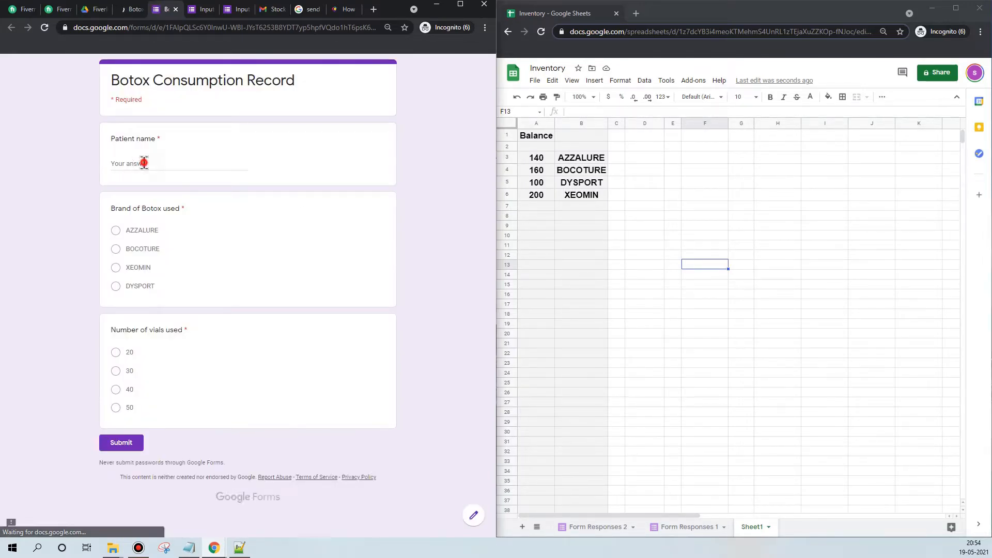
{"action": "type", "text": "na"}
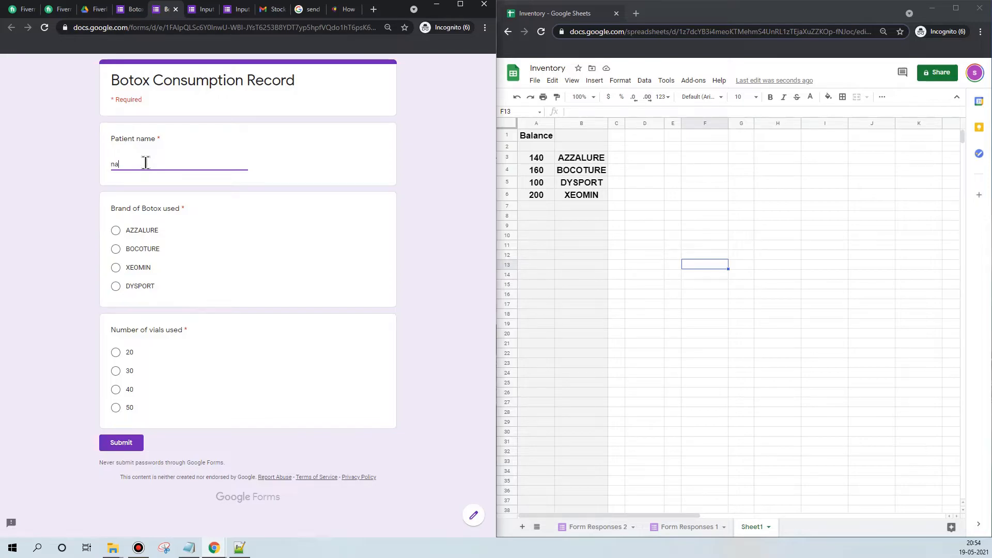
{"action": "type", "text": "me1"}
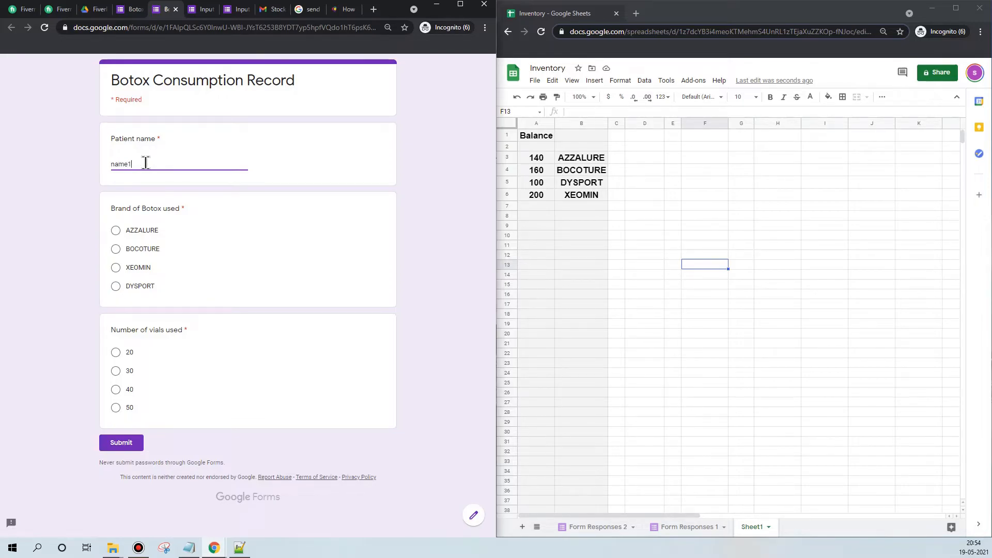
{"action": "mouse_move", "coordinate": [578, 187]}
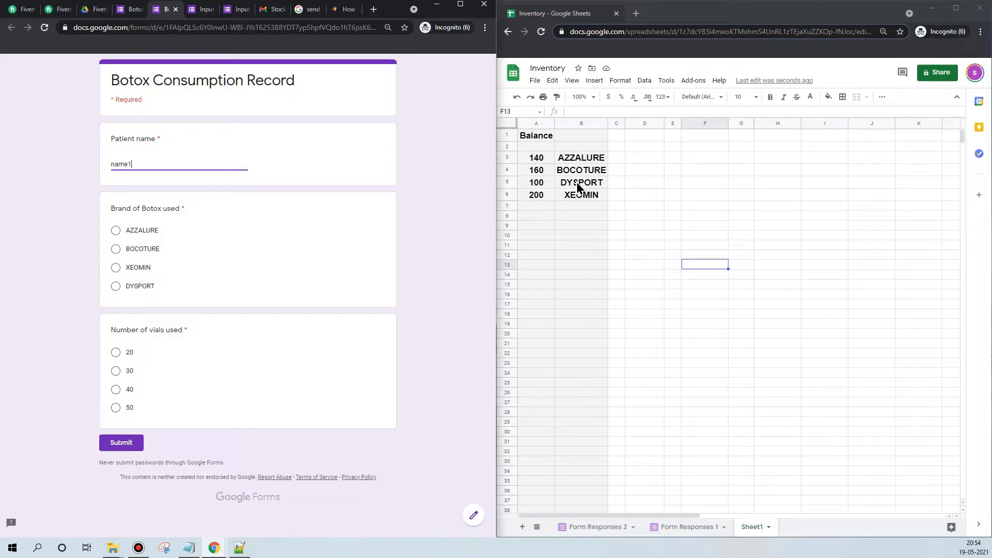
{"action": "left_click", "coordinate": [116, 286]}
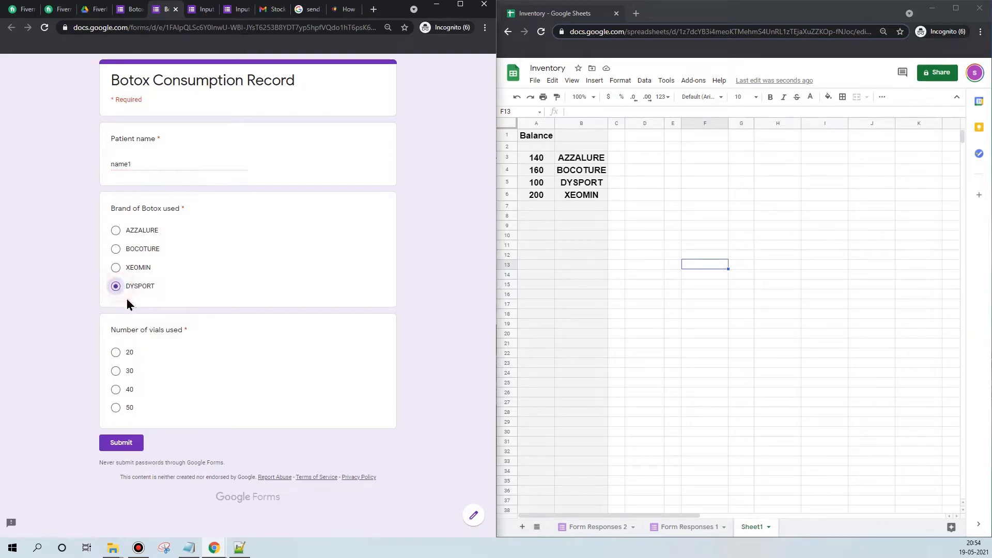
{"action": "left_click", "coordinate": [116, 371]}
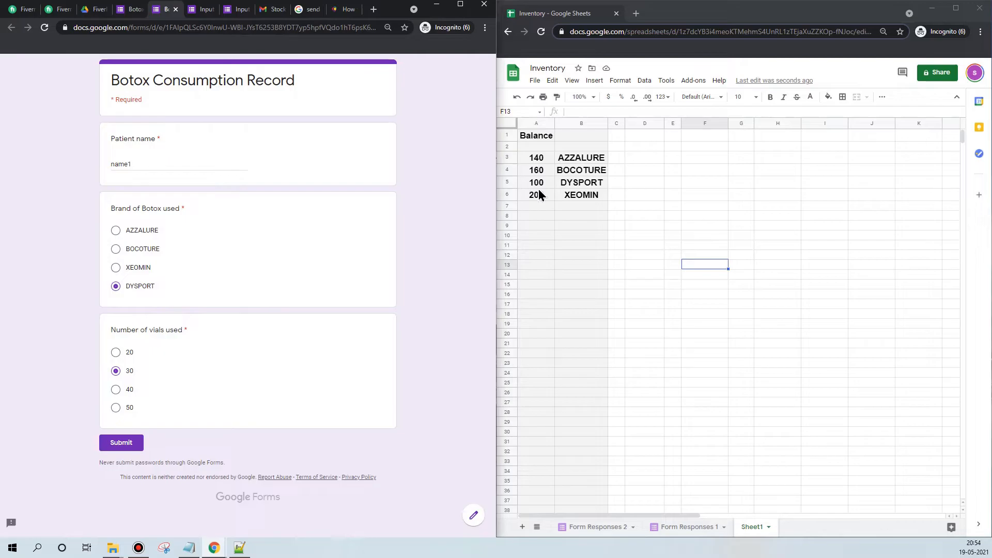
{"action": "left_click", "coordinate": [121, 442]}
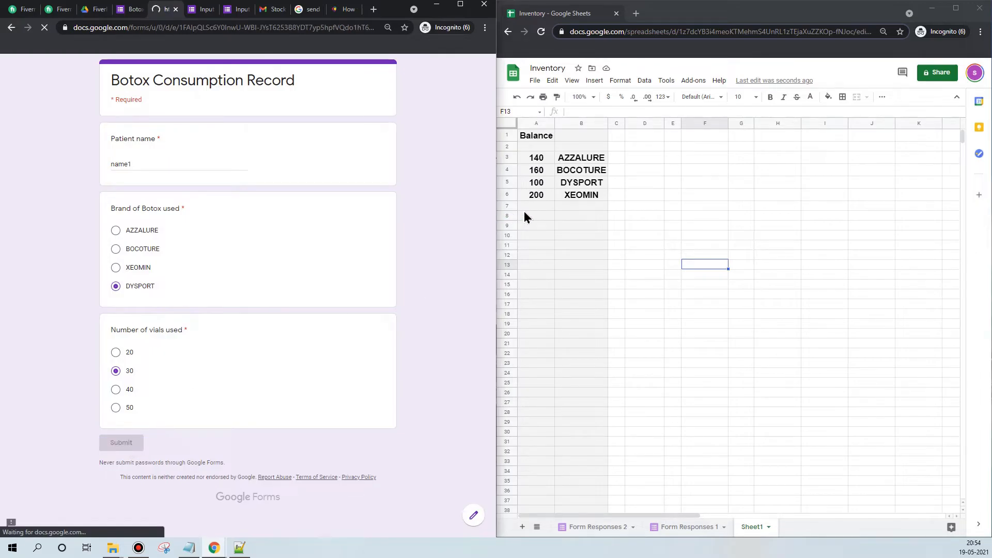
{"action": "left_click", "coordinate": [121, 443]}
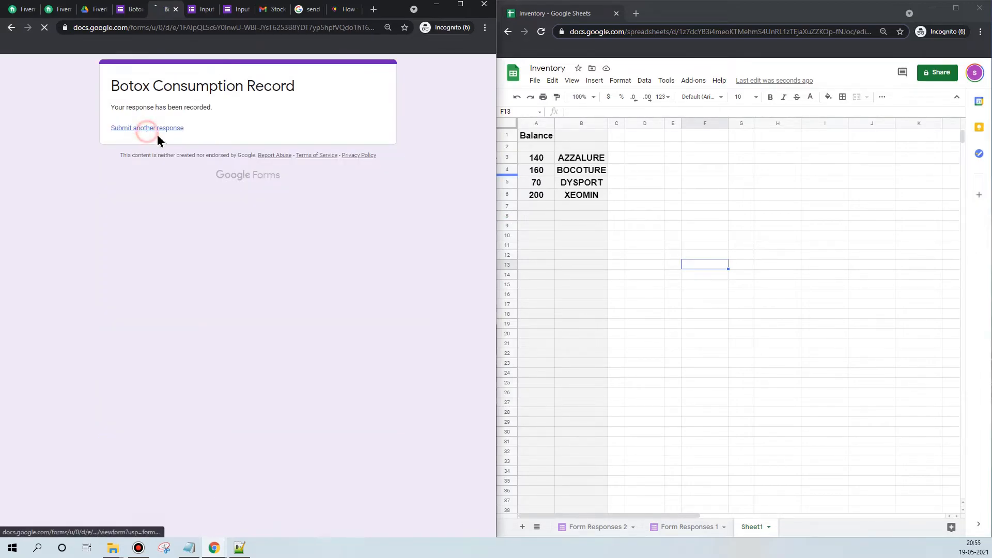
Step: Record patient pat2 consuming 50 BOCOTURE vials, dropping its balance to 110
{"action": "left_click", "coordinate": [146, 128]}
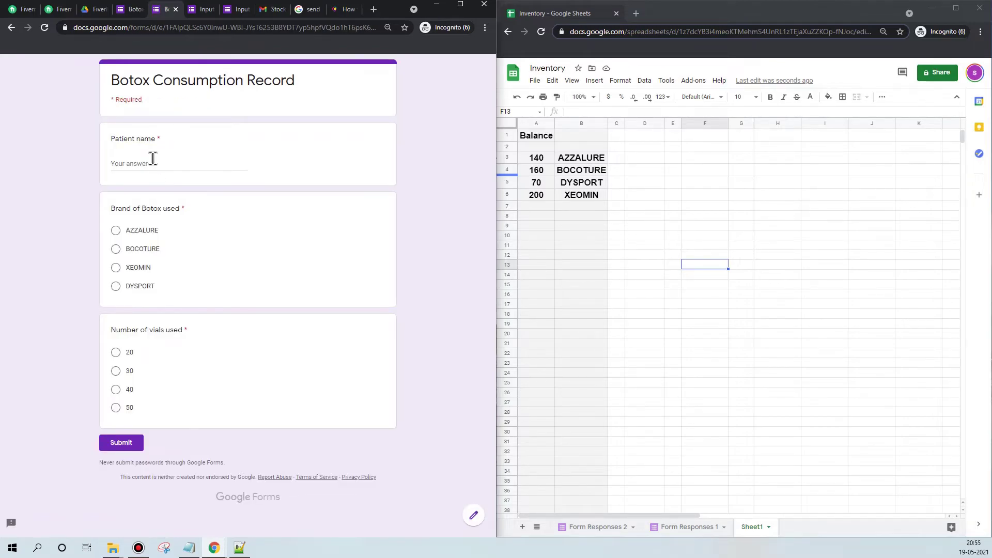
{"action": "type", "text": "pat2"}
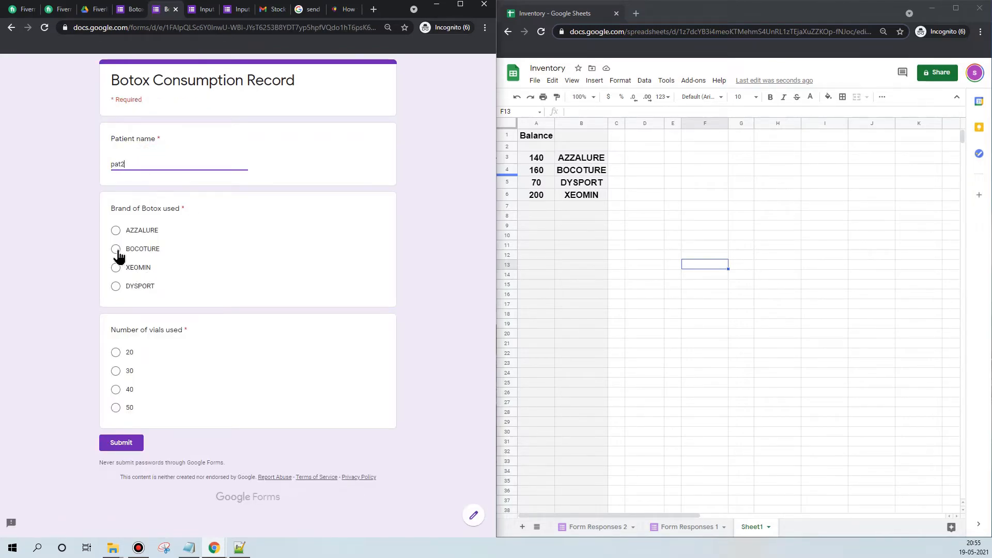
{"action": "left_click", "coordinate": [116, 249]}
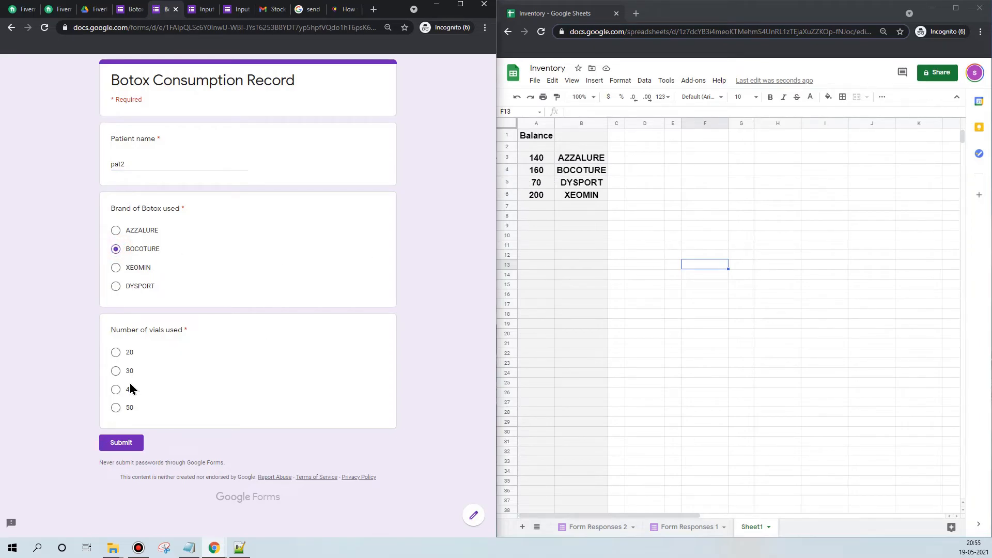
{"action": "left_click", "coordinate": [116, 407]}
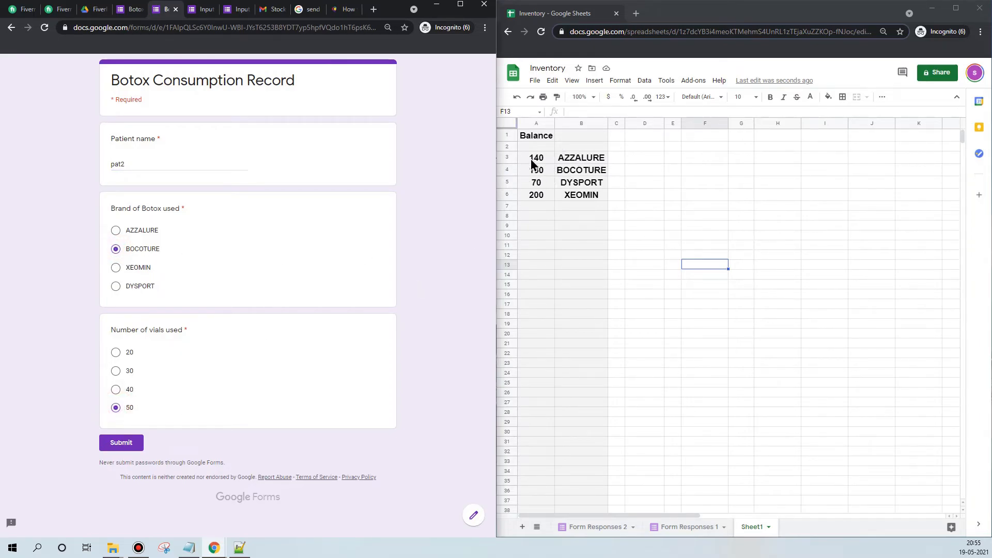
{"action": "left_click", "coordinate": [121, 442]}
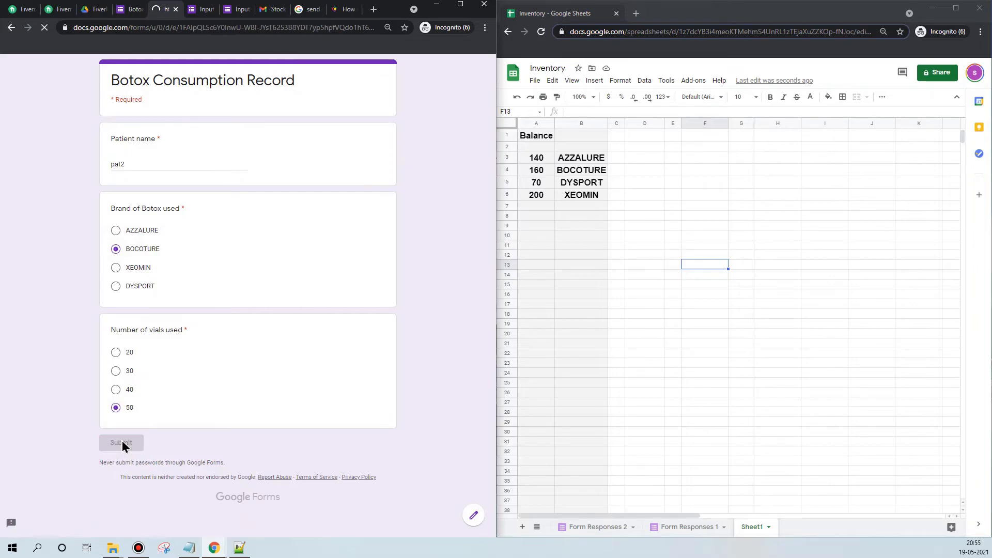
{"action": "left_click", "coordinate": [121, 442]}
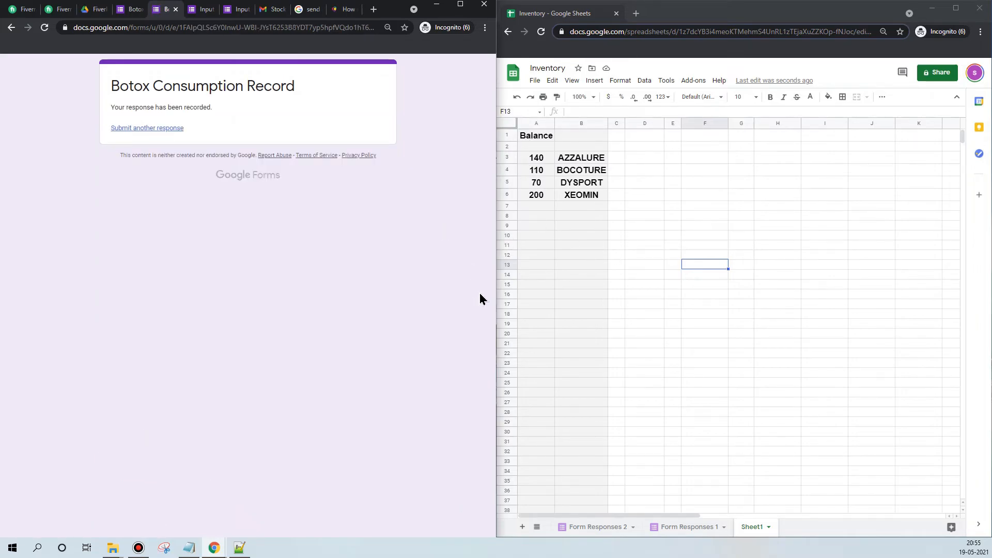
{"action": "mouse_move", "coordinate": [383, 249]}
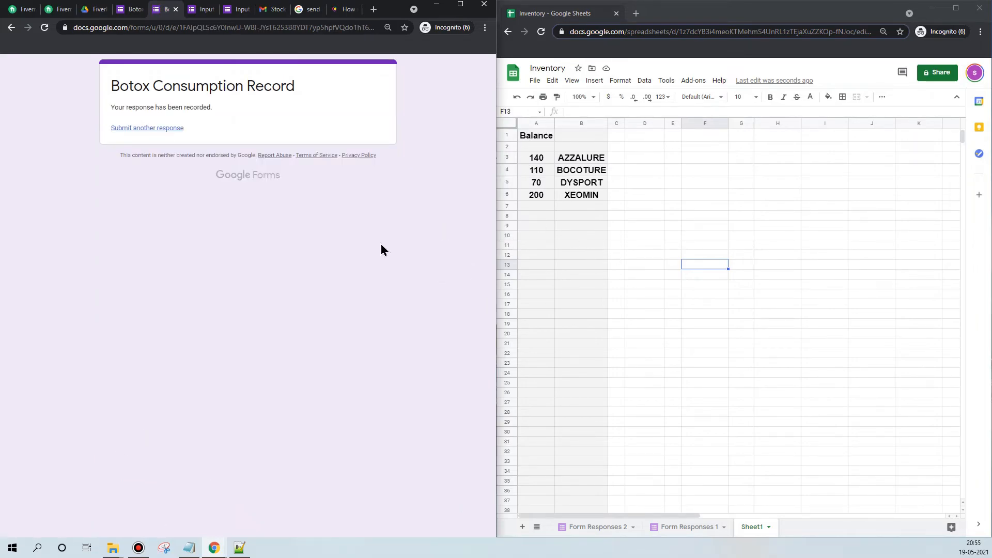
{"action": "mouse_move", "coordinate": [257, 131]}
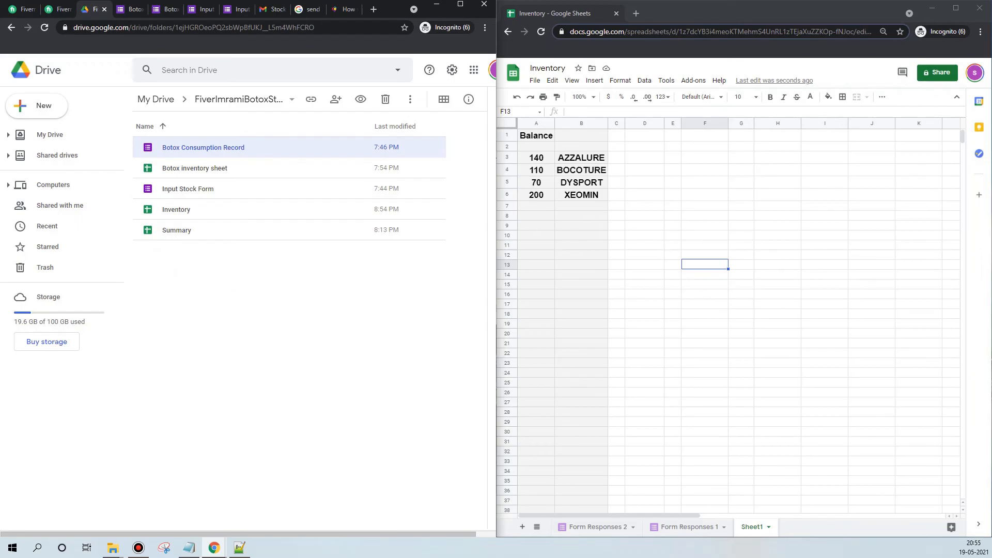
{"action": "mouse_move", "coordinate": [354, 263]}
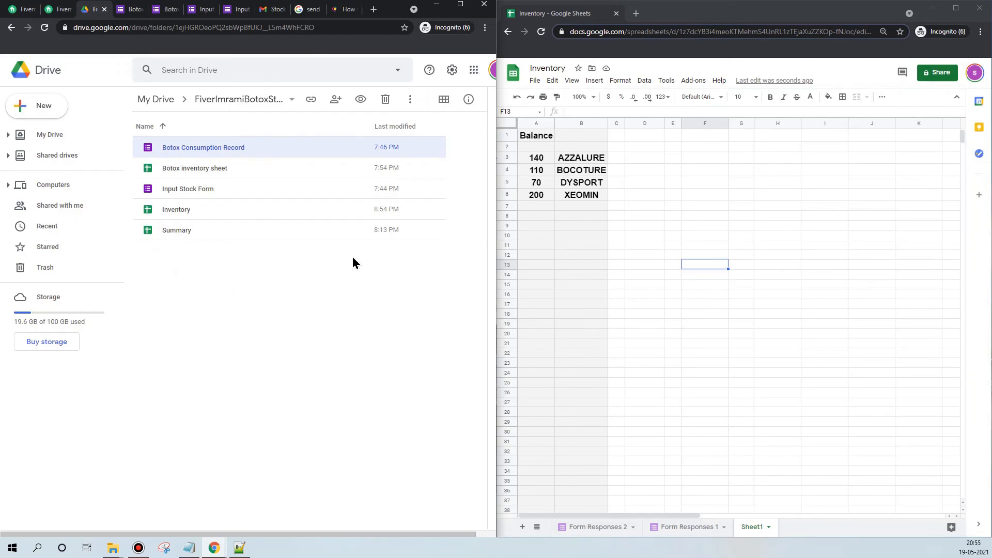